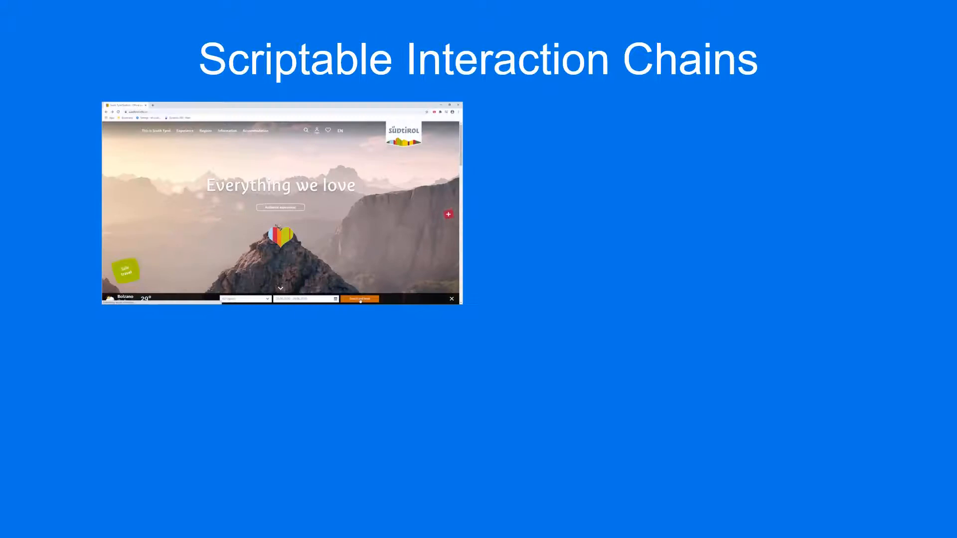
- Reveal the red highlight around the Search and book step and advance the slide
{"action": "left_click", "coordinate": [359, 298]}
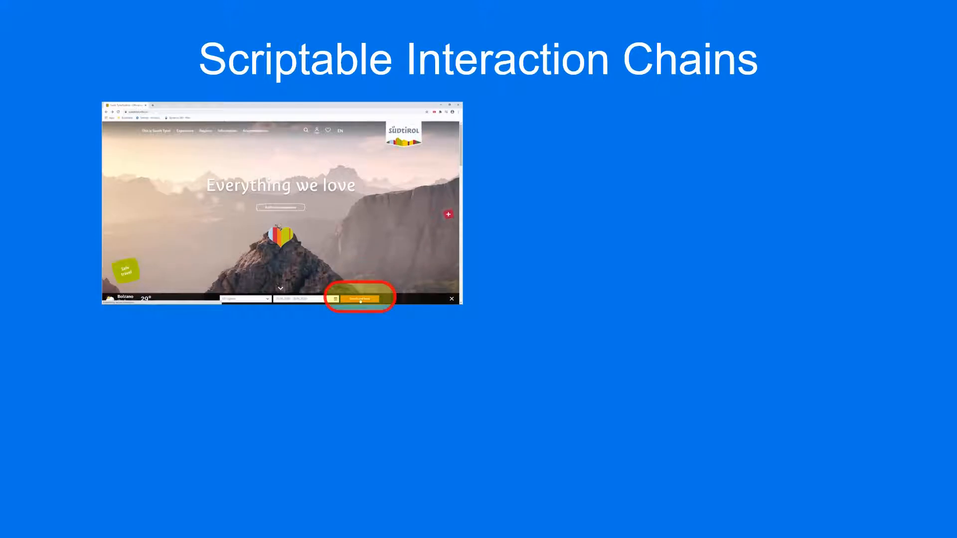
{"action": "left_click", "coordinate": [359, 298]}
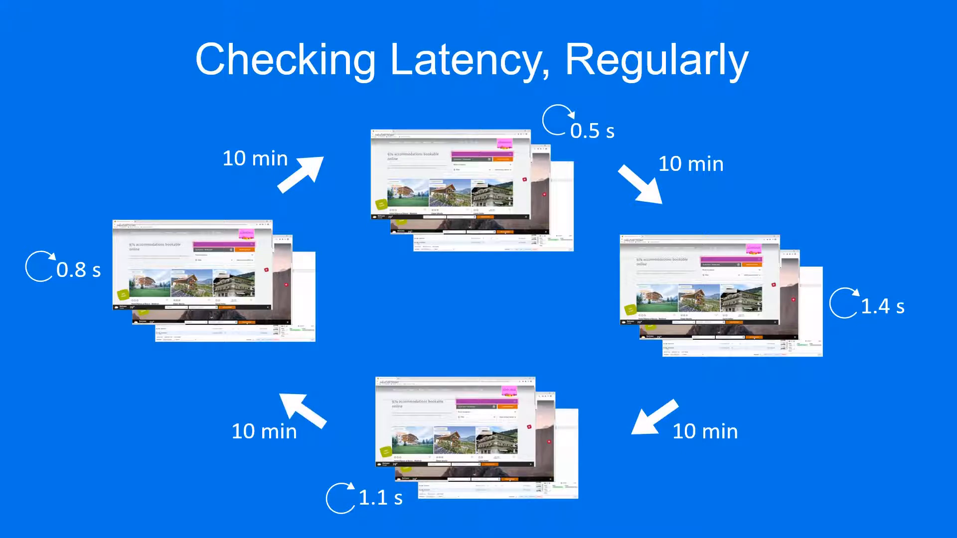
- Move past the 'Checking Latency, Regularly' slide showing checks every 10 minutes
{"action": "key", "text": "right"}
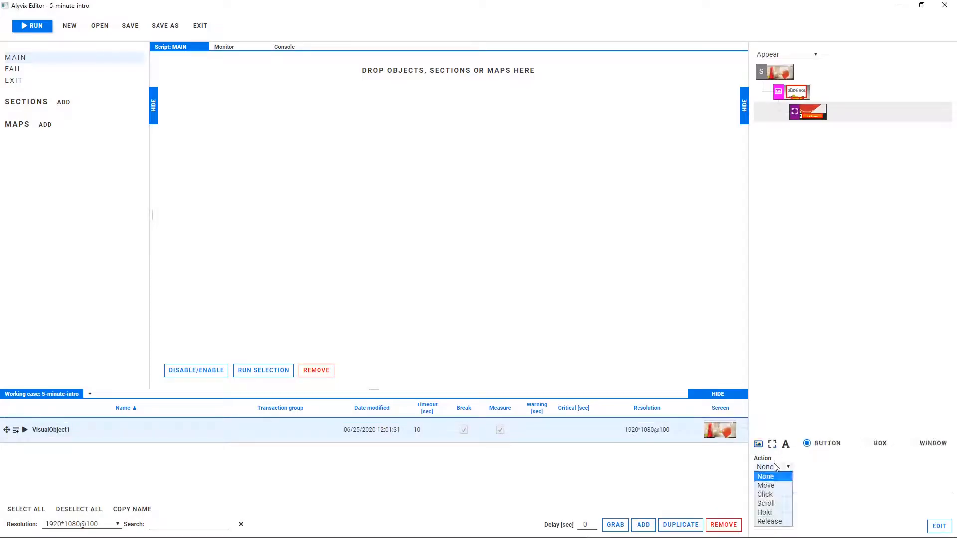
- Make FirstPage a click object, then set the next object to click a box with string Dolomites
{"action": "left_click", "coordinate": [764, 494]}
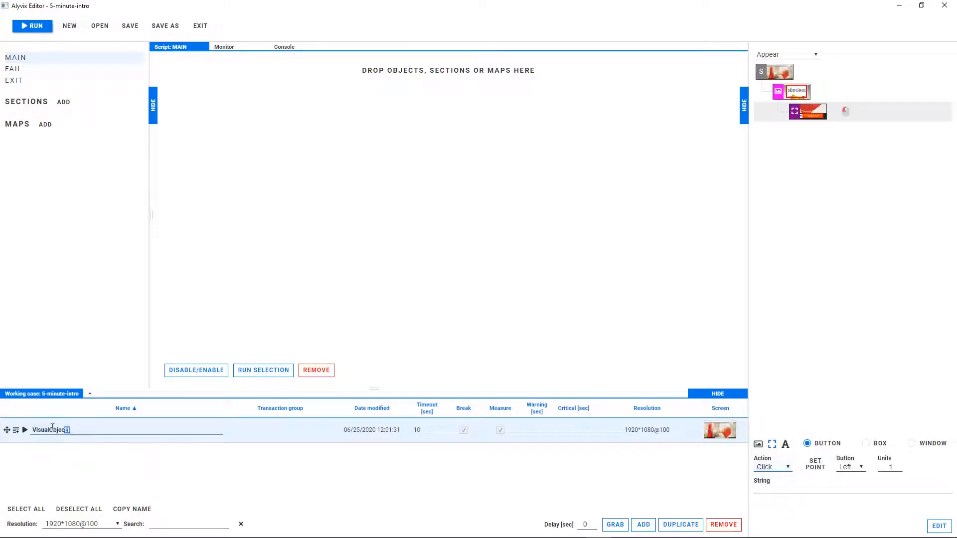
{"action": "type", "text": "FirstPage"}
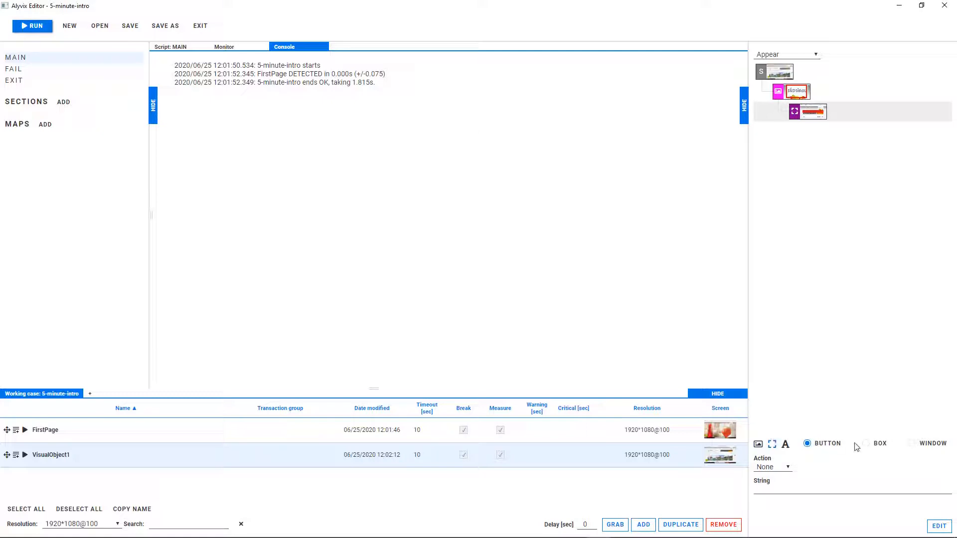
{"action": "left_click", "coordinate": [866, 443]}
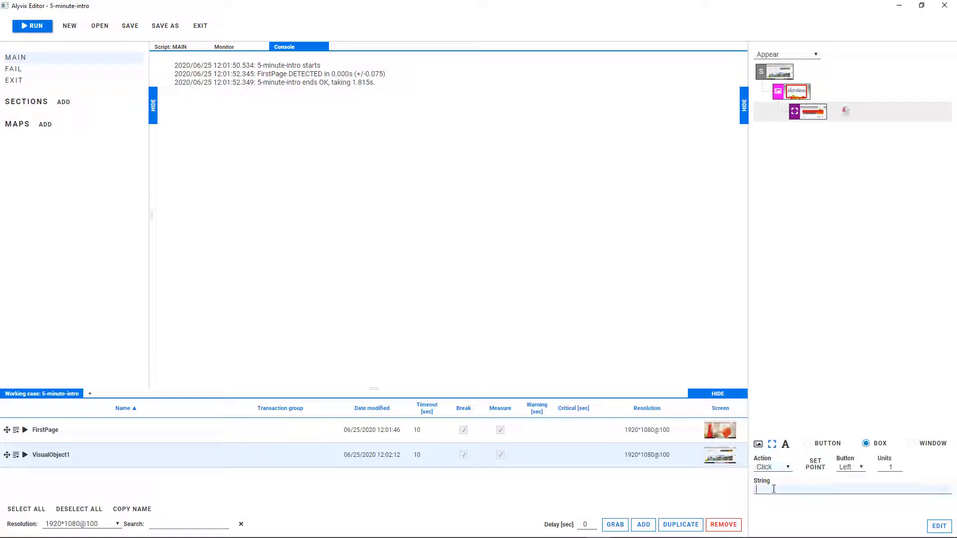
{"action": "type", "text": "Dolomites"}
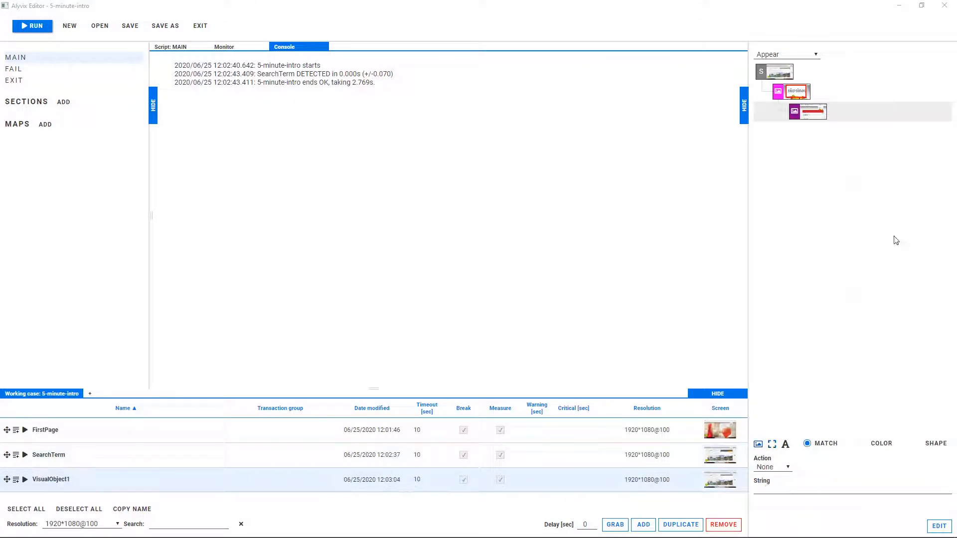
- Create a DropDown object that clicks the Dolomites suggestion and add it to the script
{"action": "left_click", "coordinate": [806, 111]}
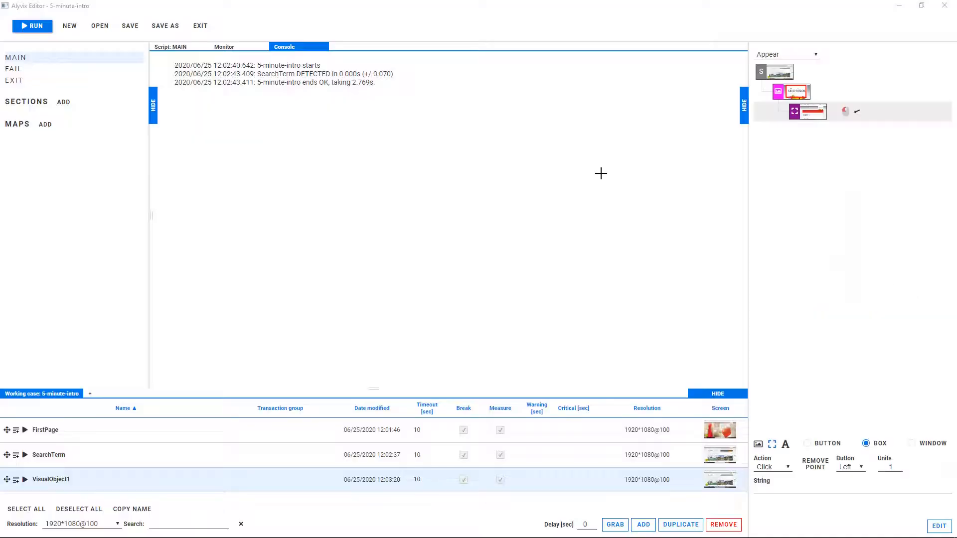
{"action": "type", "text": "DropDown"}
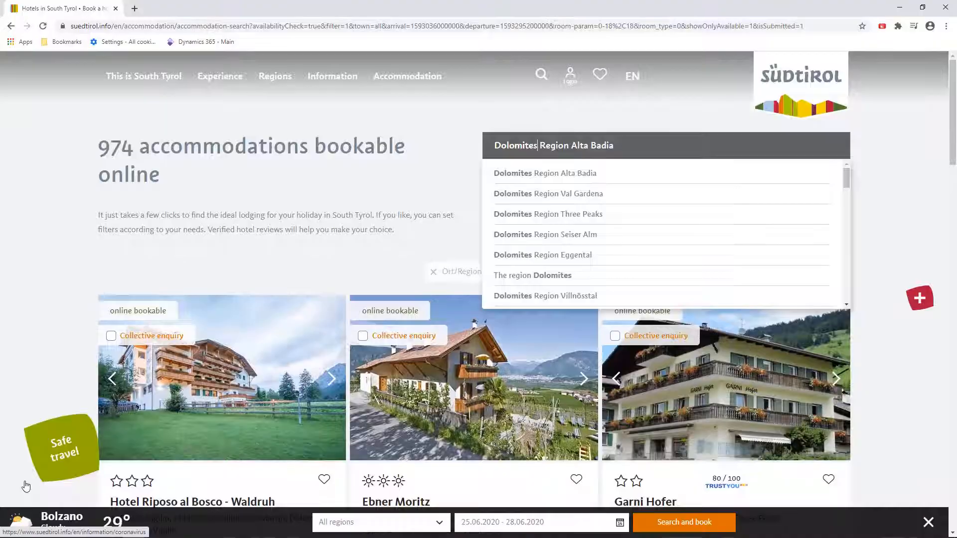
{"action": "left_click", "coordinate": [544, 172]}
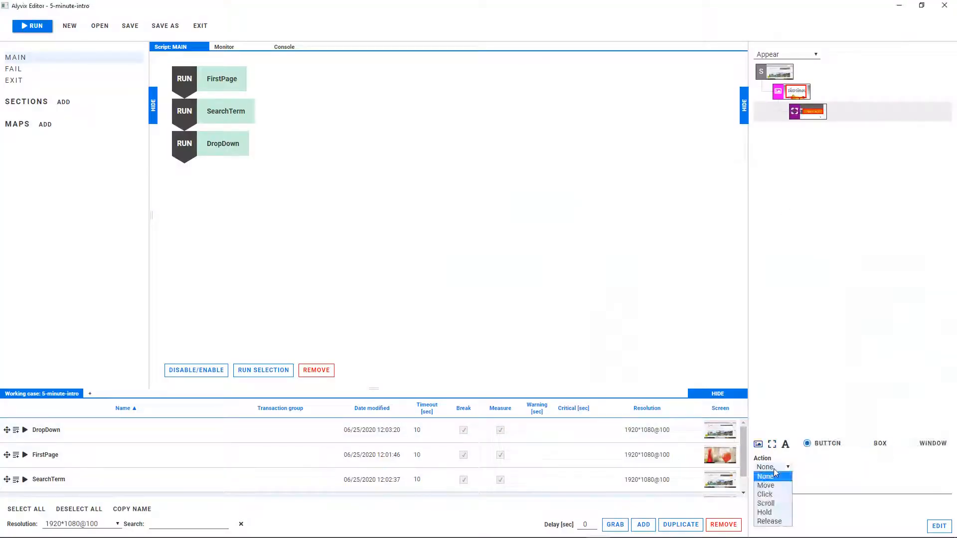
- Create a RunSearch click object and a CheckResults text check for dolomites.*region
{"action": "left_click", "coordinate": [764, 495]}
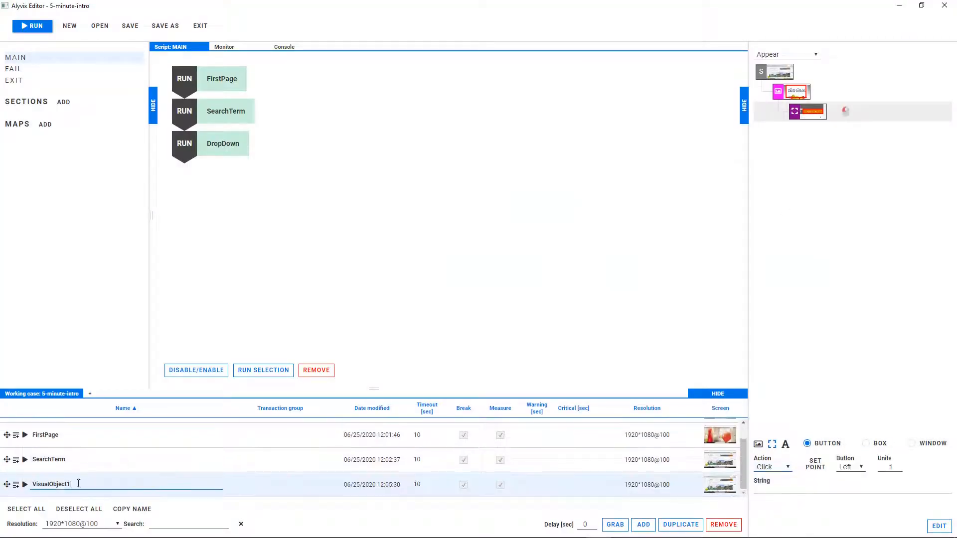
{"action": "type", "text": "RunSearch"}
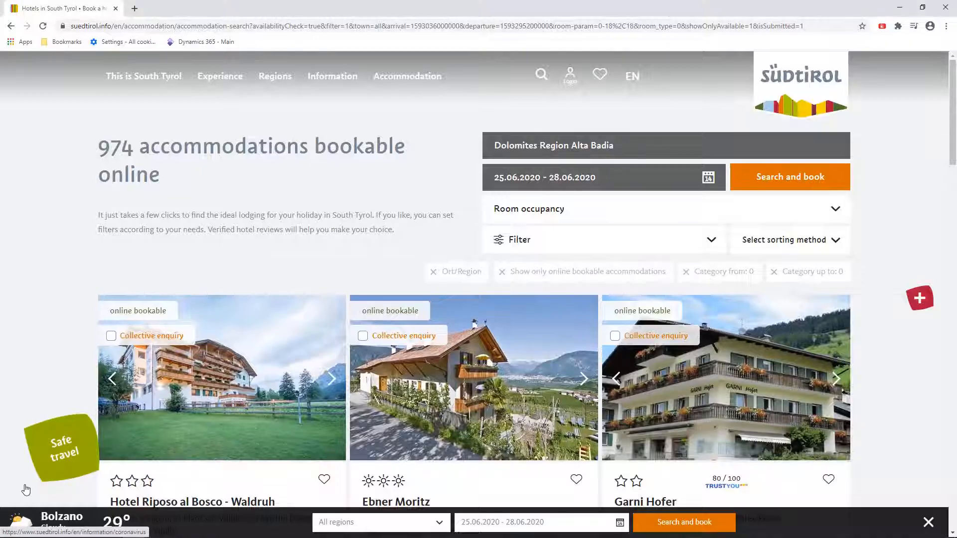
{"action": "left_click", "coordinate": [789, 177]}
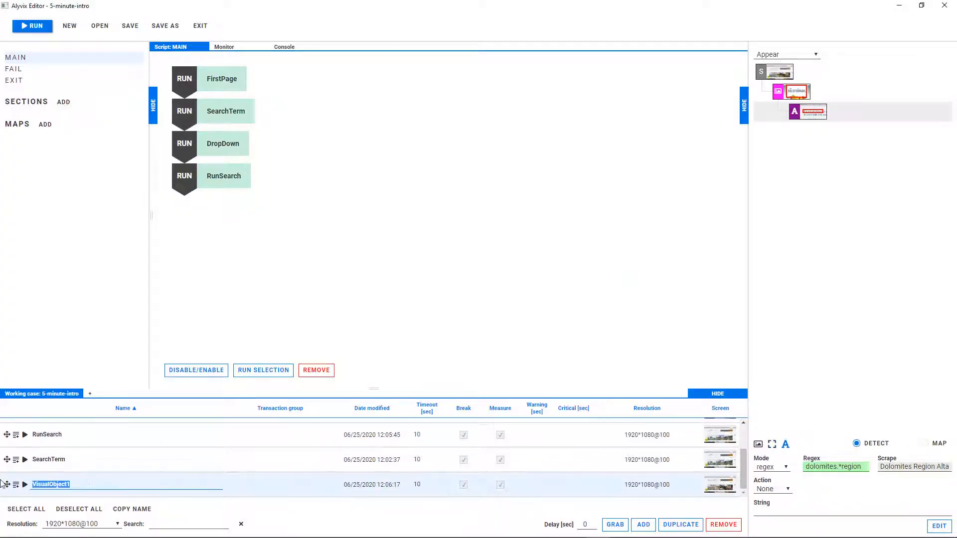
{"action": "type", "text": "CheckResults"}
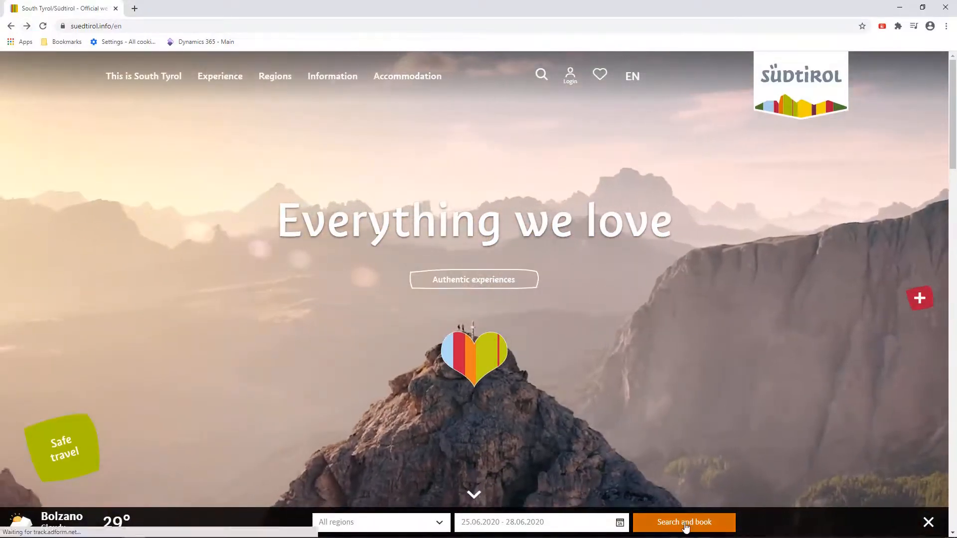
- Reach the accommodation search page via Search and book and choose Dolomites Region Alta Badia
{"action": "left_click", "coordinate": [684, 521]}
{"action": "type", "text": "Dolomites"}
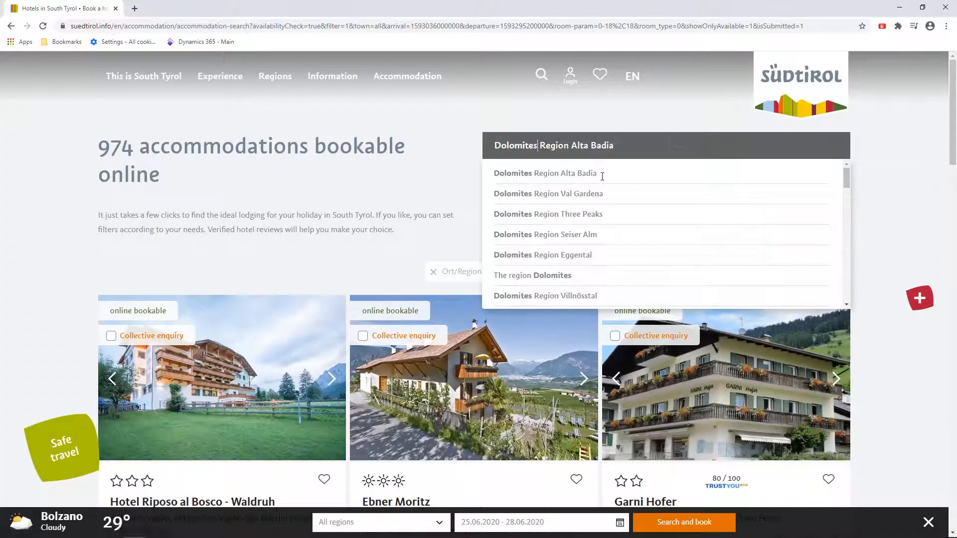
{"action": "left_click", "coordinate": [544, 174]}
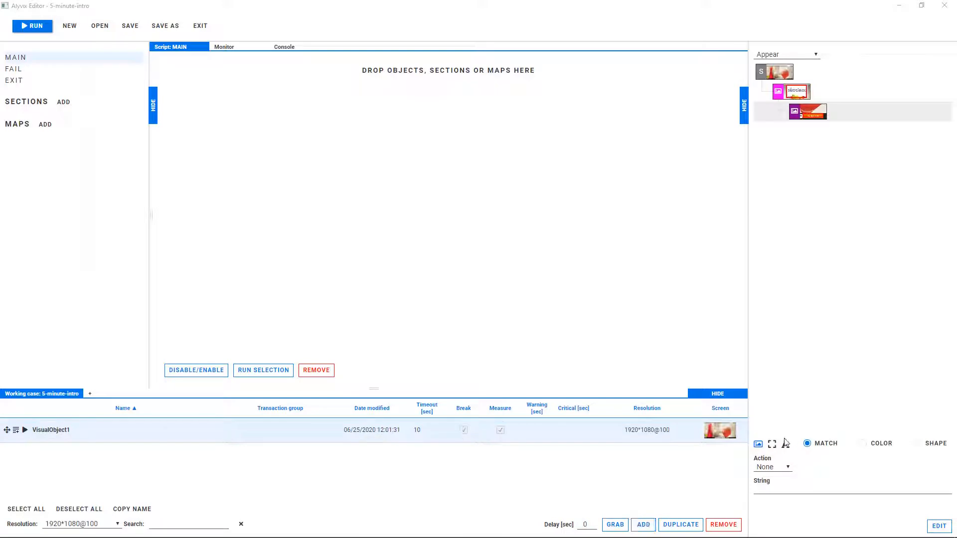
- Give VisualObject1 a left Click action and rename it FirstPage
{"action": "left_click", "coordinate": [784, 443]}
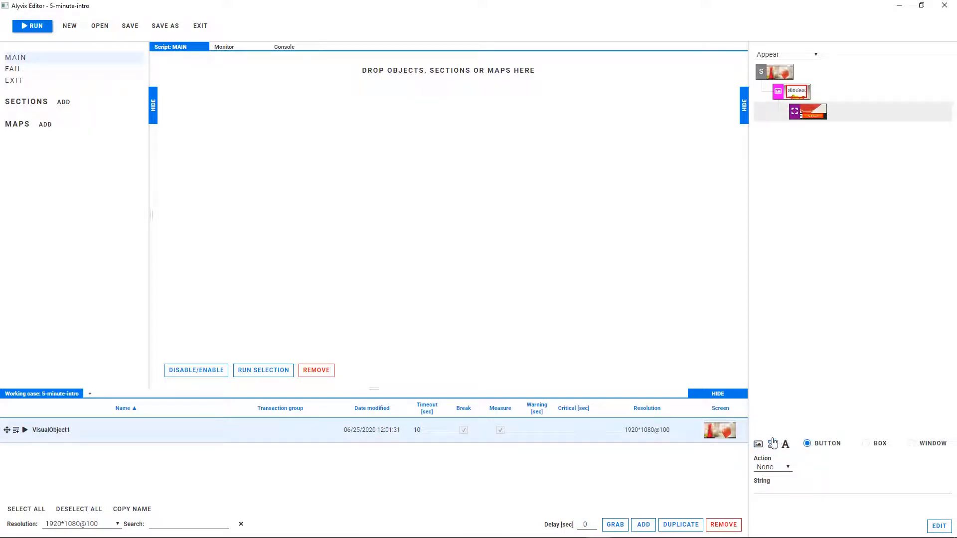
{"action": "left_click", "coordinate": [771, 467]}
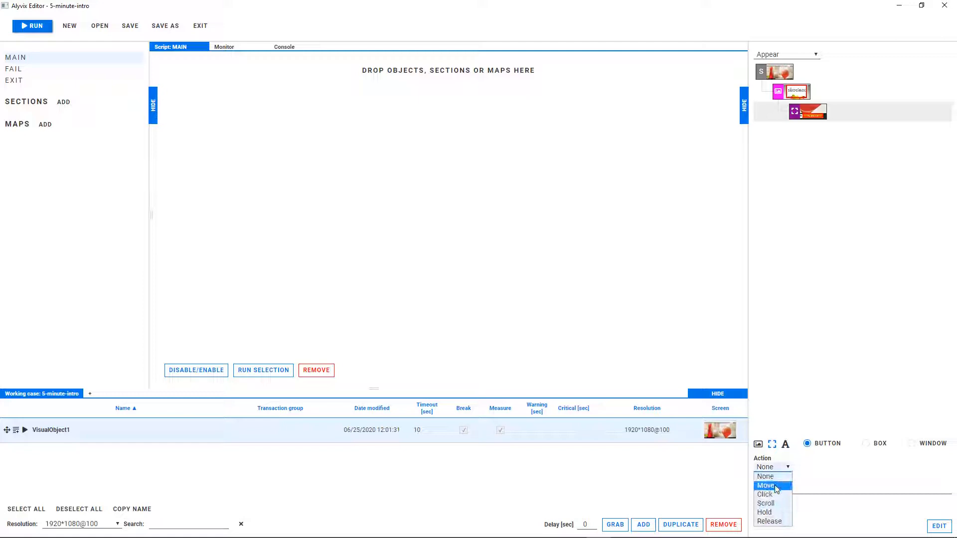
{"action": "left_click", "coordinate": [764, 495]}
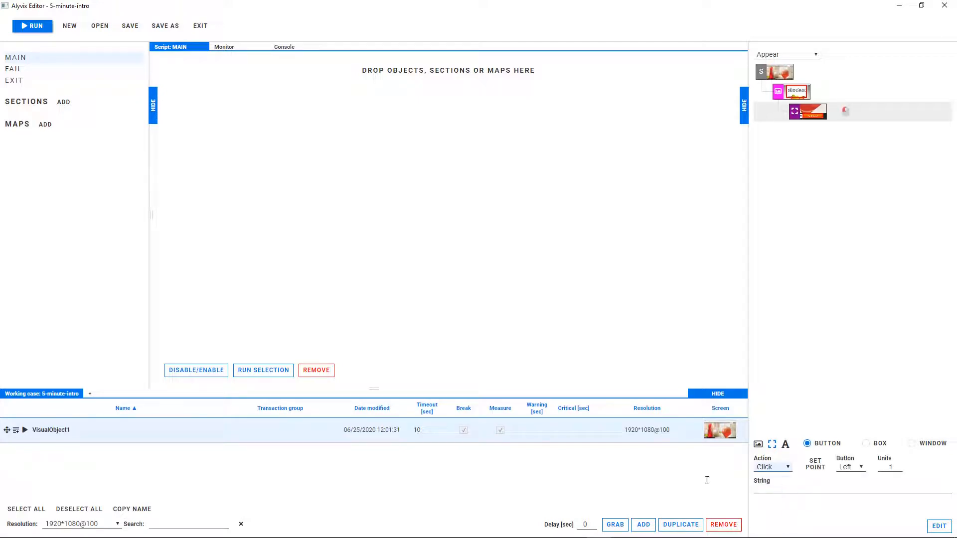
{"action": "double_click", "coordinate": [50, 430]}
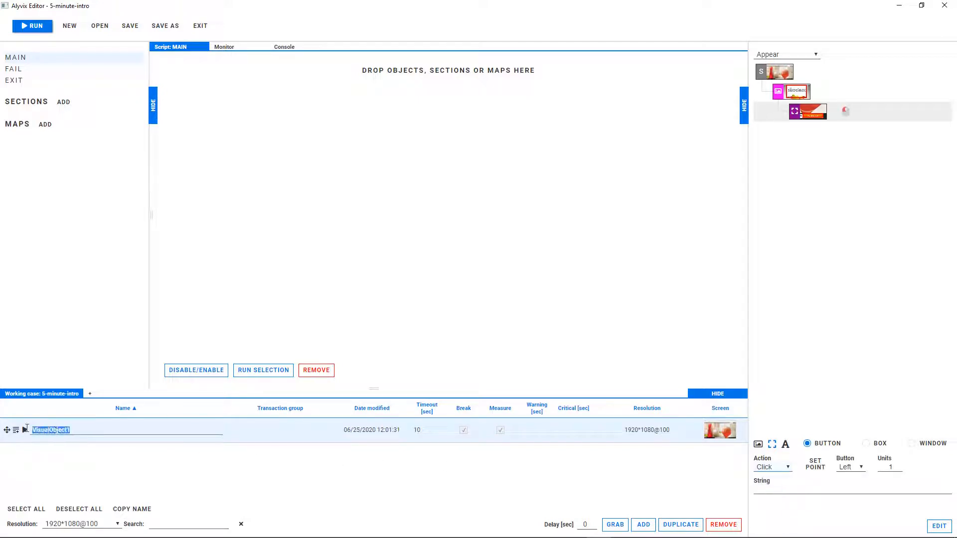
{"action": "type", "text": "FirstP"}
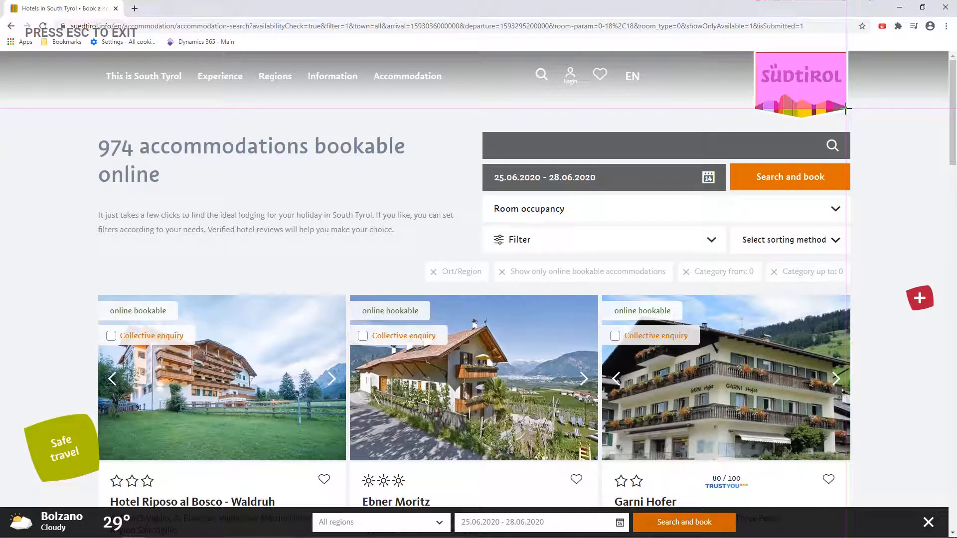
- Mark a detection region on the captured accommodation search page
{"action": "left_click", "coordinate": [658, 146]}
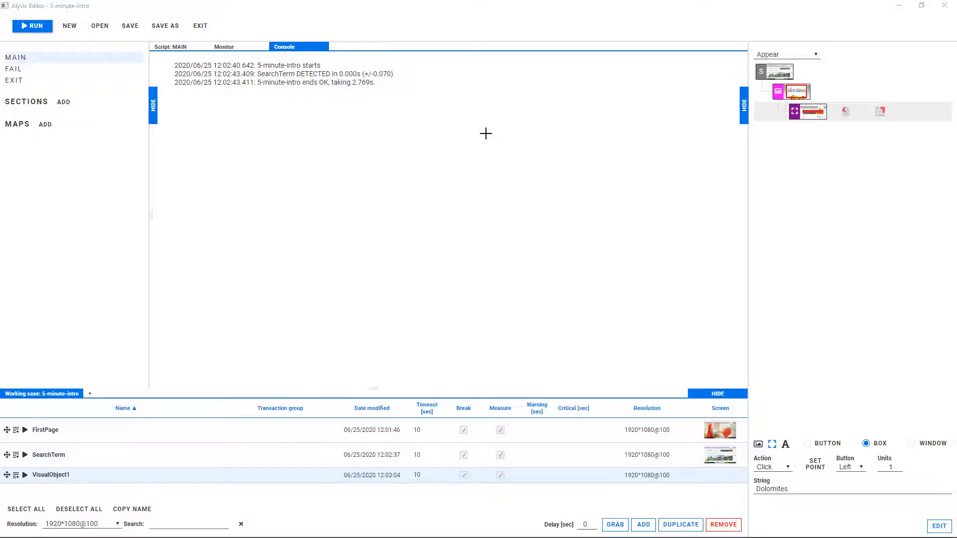
- Set the third object's element to a Box with a Click action and name it DropDown
{"action": "left_click", "coordinate": [807, 442]}
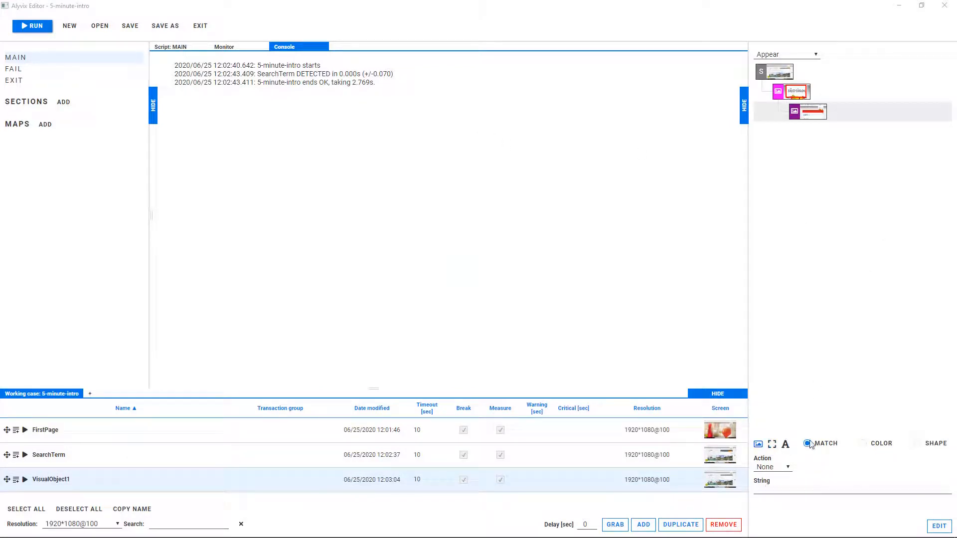
{"action": "left_click", "coordinate": [806, 442]}
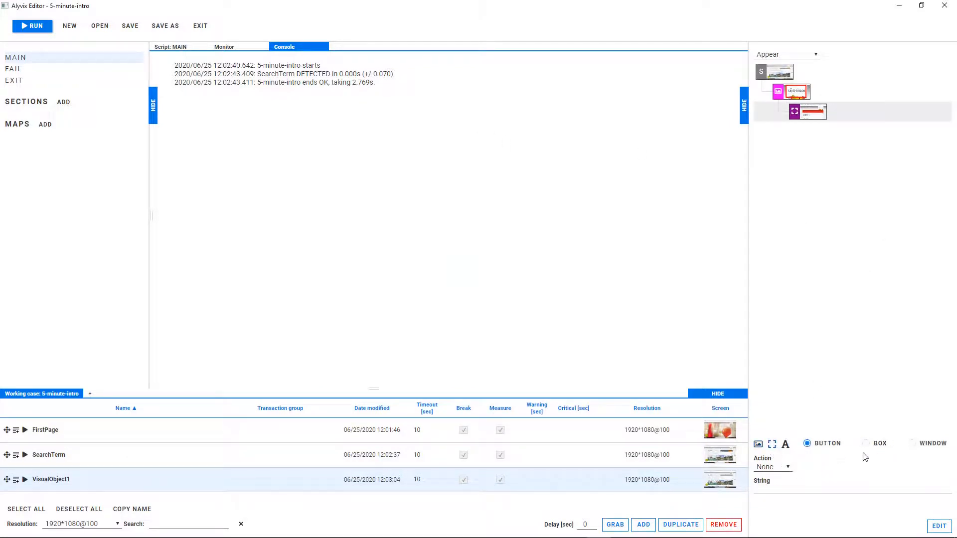
{"action": "left_click", "coordinate": [866, 442]}
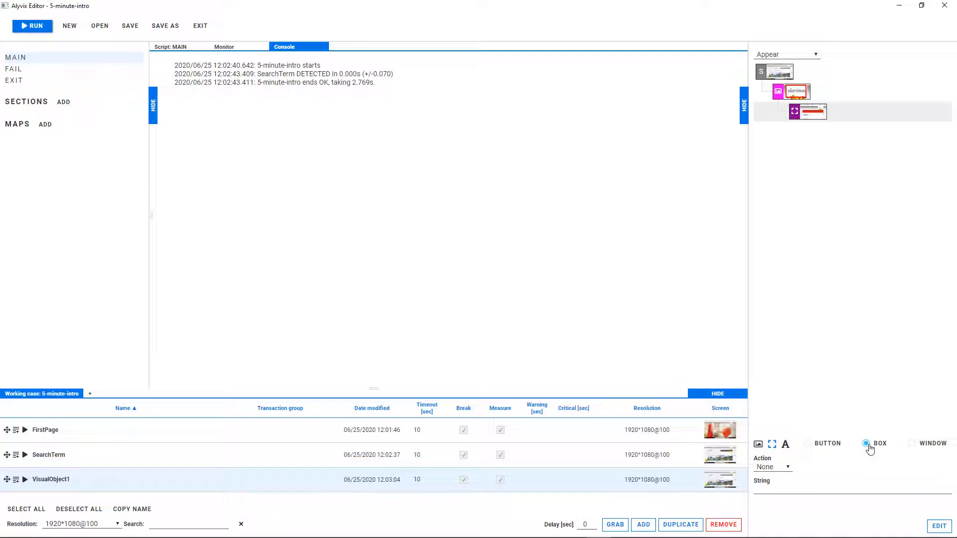
{"action": "left_click", "coordinate": [770, 466]}
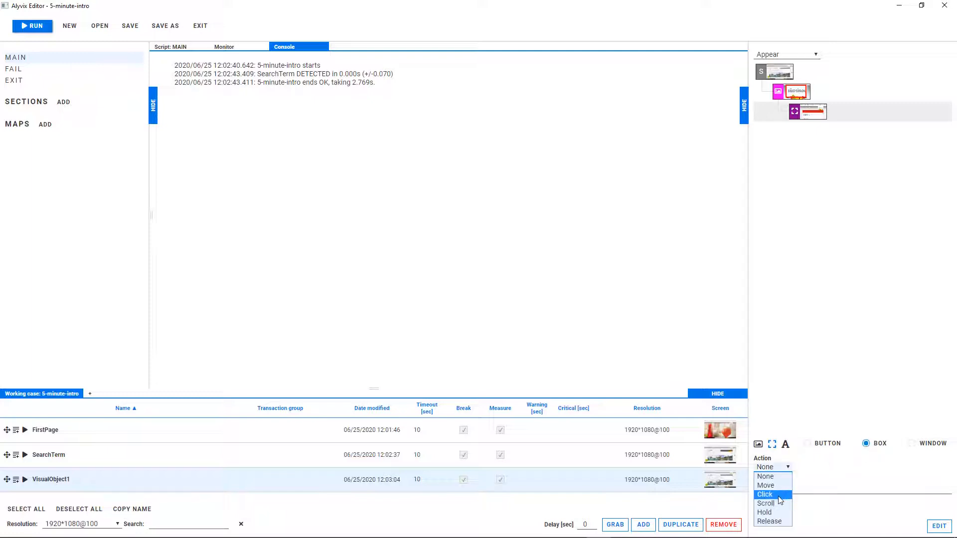
{"action": "left_click", "coordinate": [765, 494]}
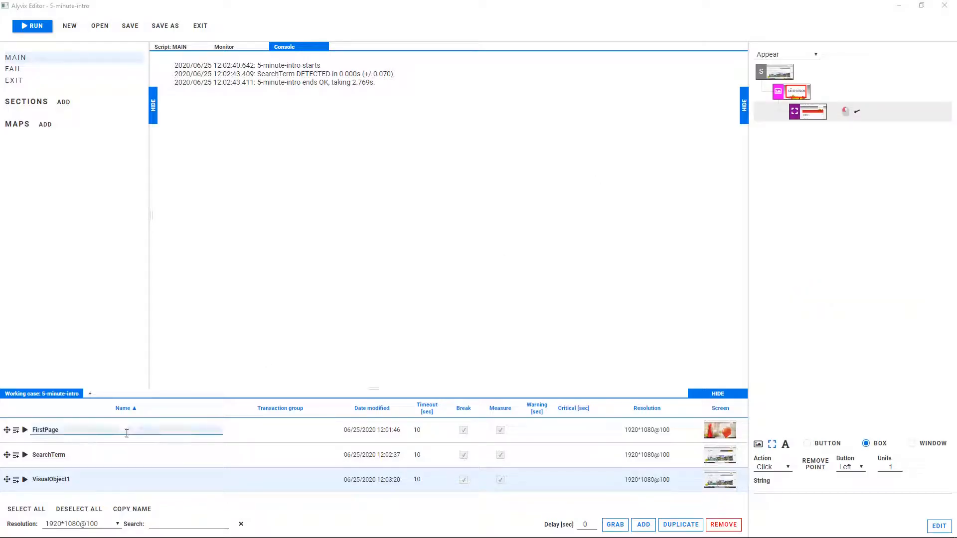
{"action": "type", "text": "DropDown"}
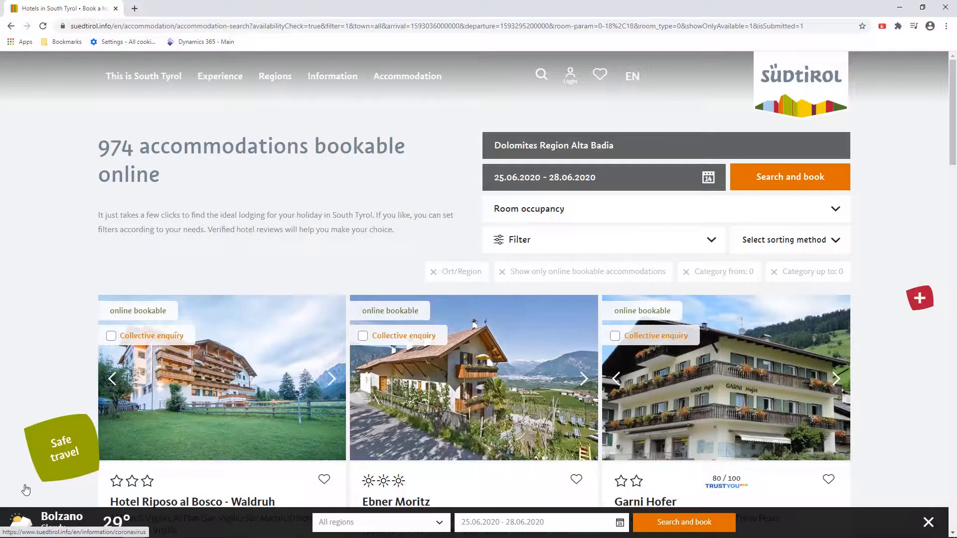
- Return to the test case editor and start grabbing a new visual object
{"action": "left_click", "coordinate": [789, 177]}
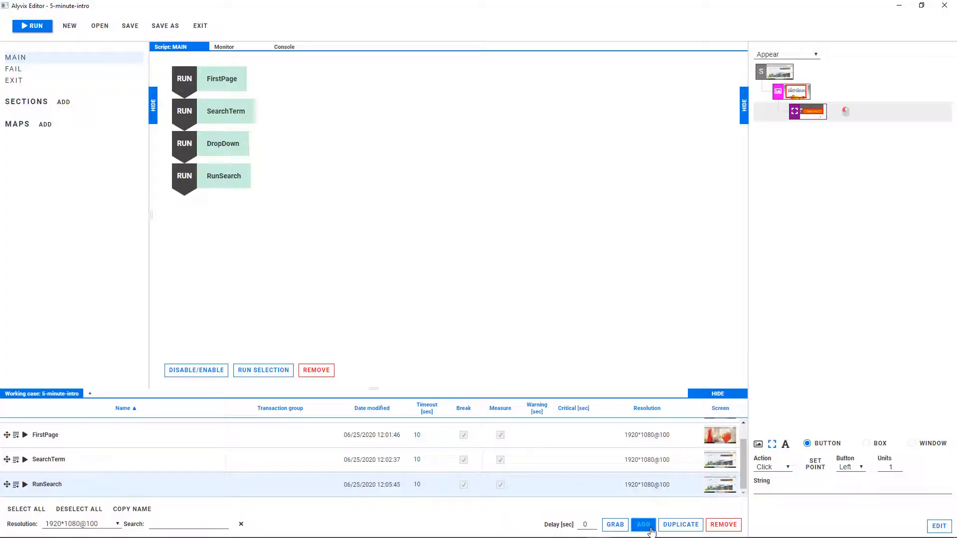
{"action": "left_click", "coordinate": [615, 525]}
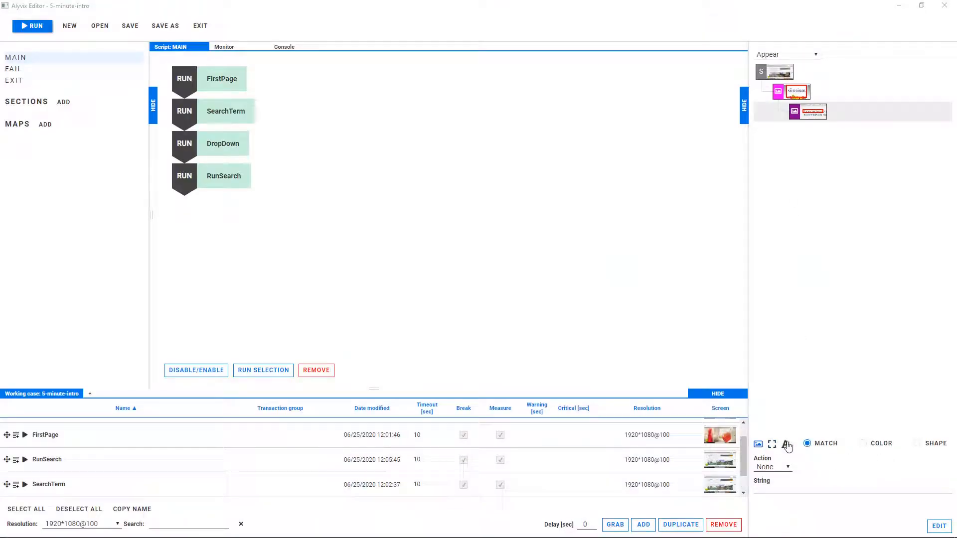
- Make the element a text check, name the object CheckResults and run it
{"action": "left_click", "coordinate": [785, 444]}
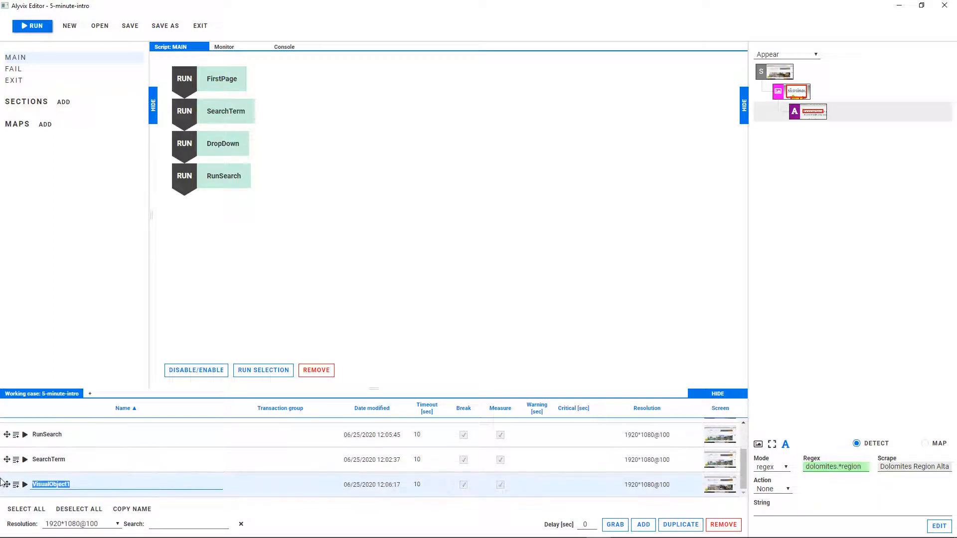
{"action": "type", "text": "CheckResuls"}
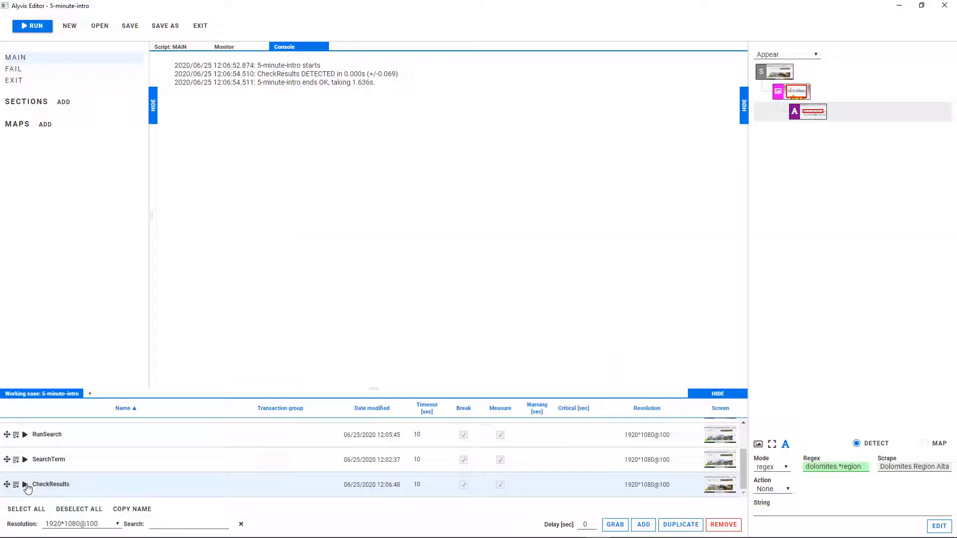
{"action": "left_click", "coordinate": [171, 47]}
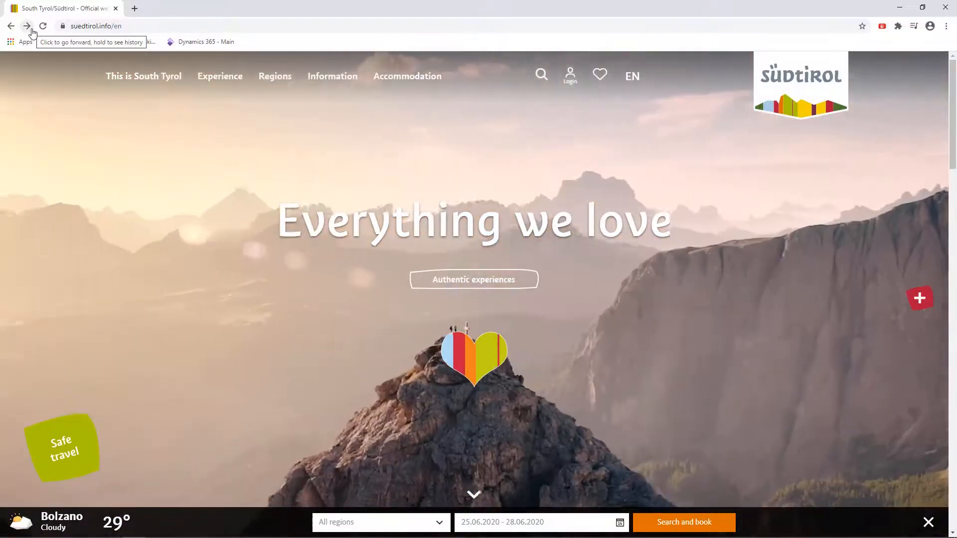
- Run the accommodation search for Dolomites Region Alta Badia, yielding 26 bookable results
{"action": "left_click", "coordinate": [683, 521]}
{"action": "type", "text": "Dolomites"}
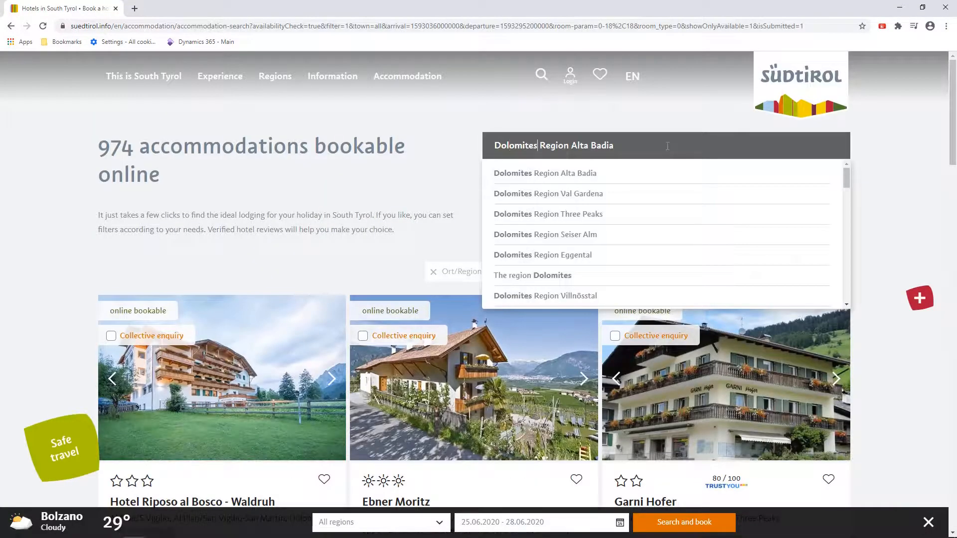
{"action": "left_click", "coordinate": [544, 172]}
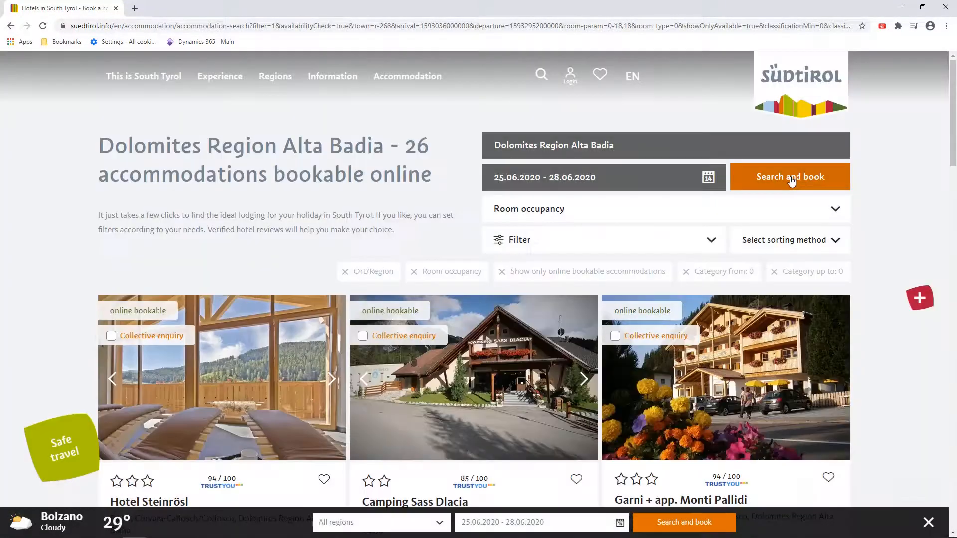